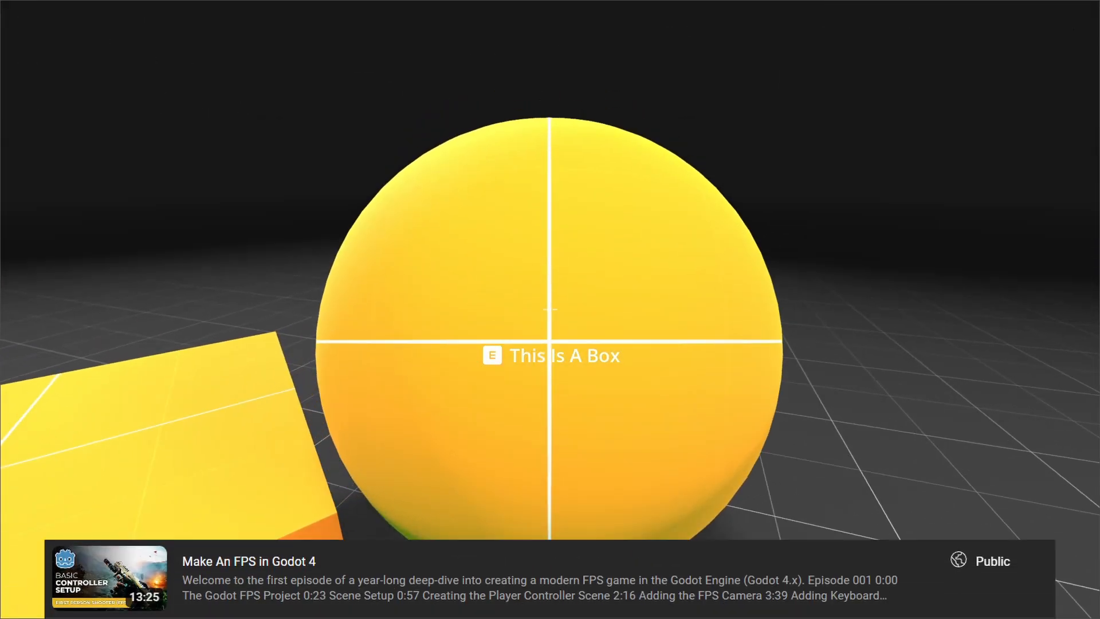
scroll(down, 3)
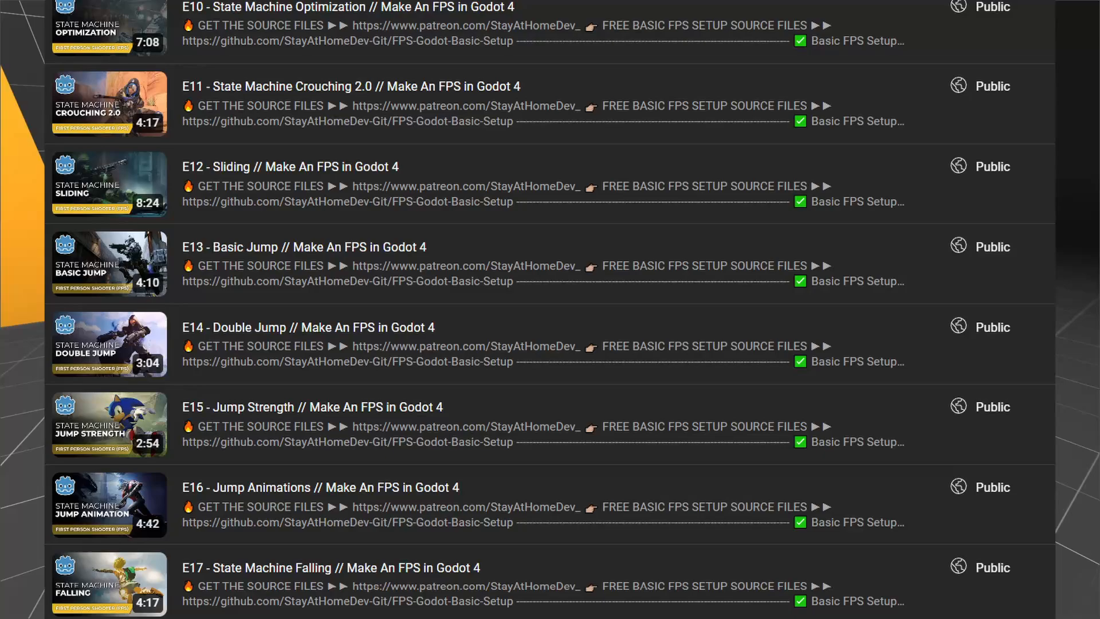